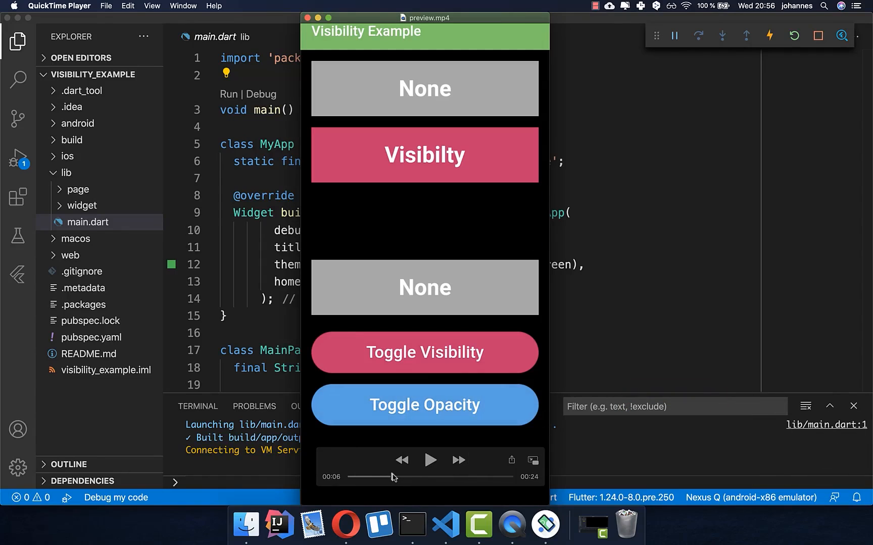
Close the QuickTime preview of the finished app to return to VS Code and the emulator.
left_click(424, 404)
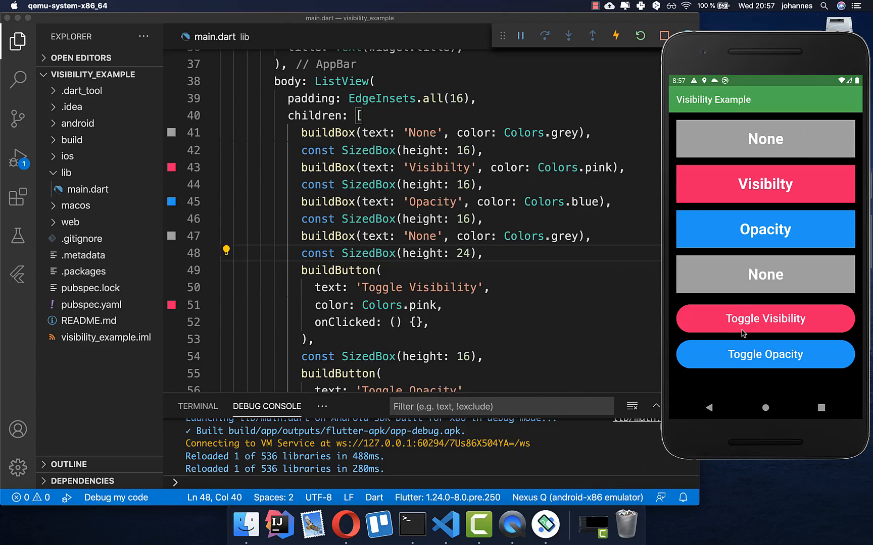
mouse_move(775, 325)
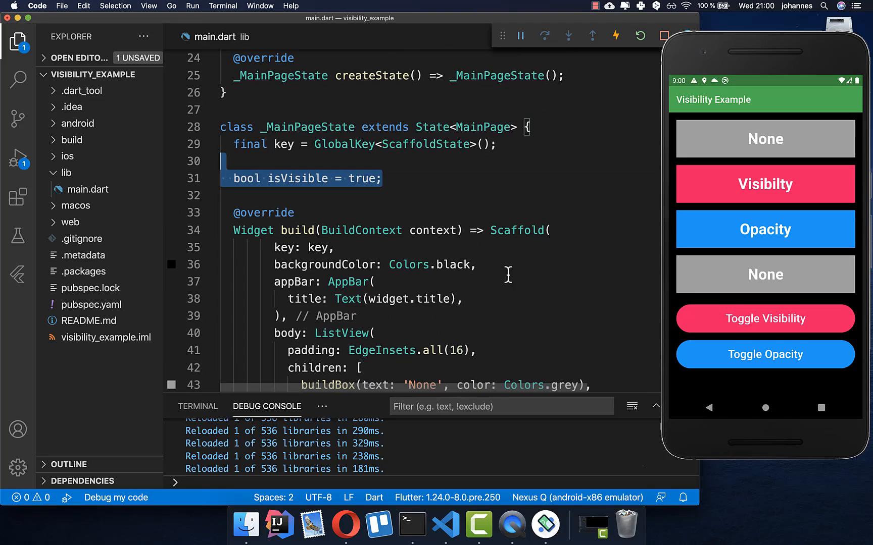
mouse_move(345, 240)
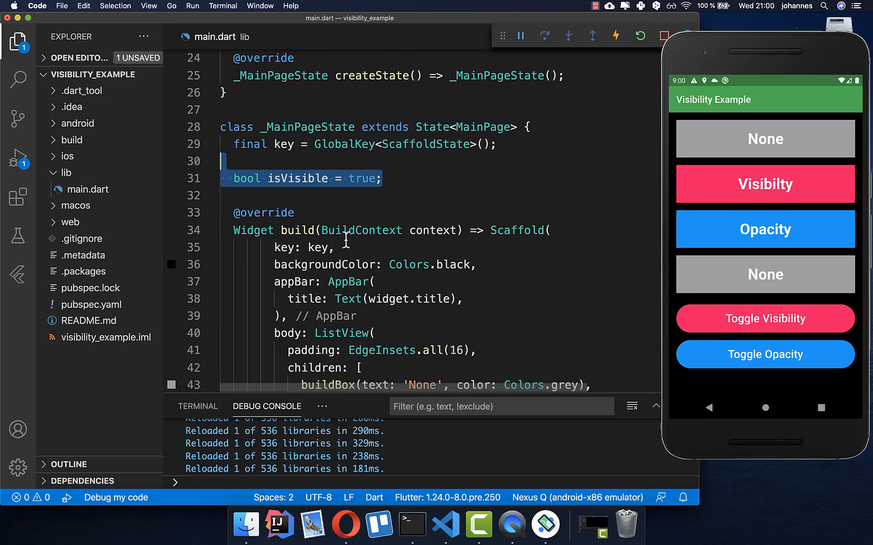
Declare bool isVisible = true and wrap the Visibilty box in Visibility(visible: isVisible).
scroll("down", 3)
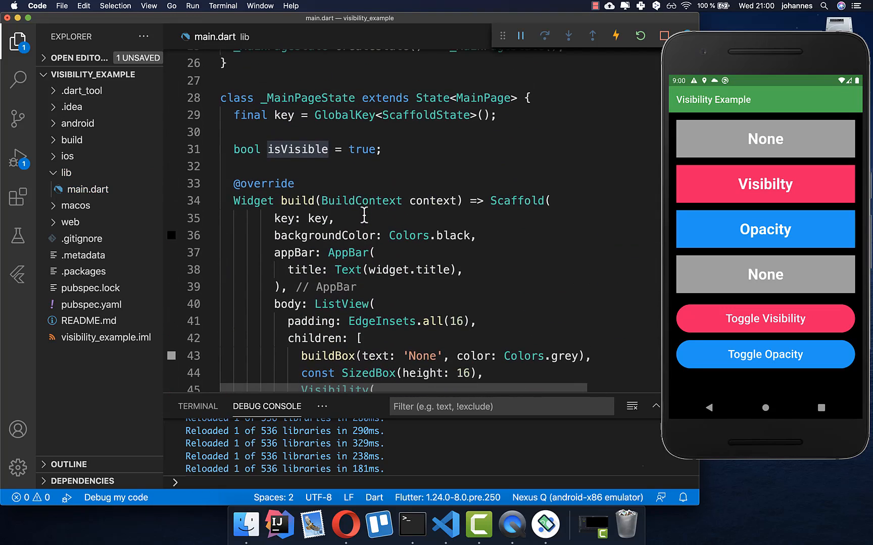
scroll("down", 3)
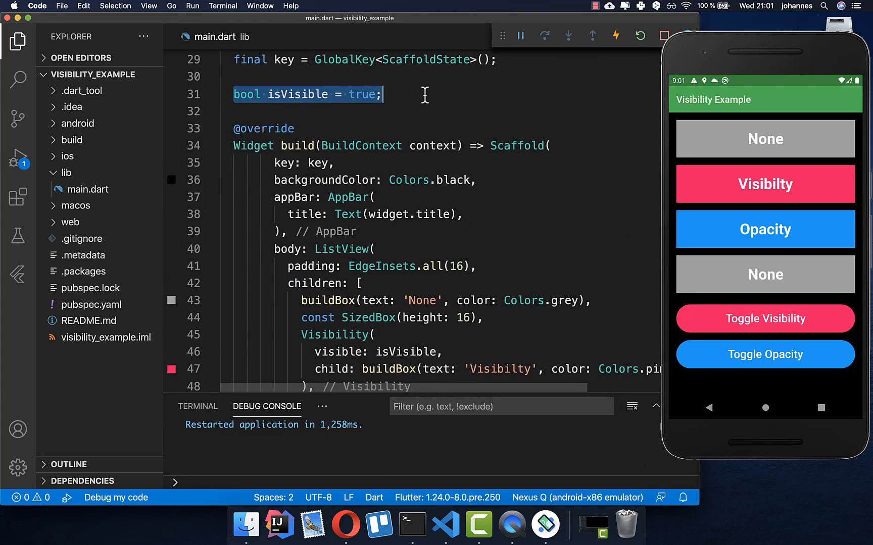
scroll("down", 3)
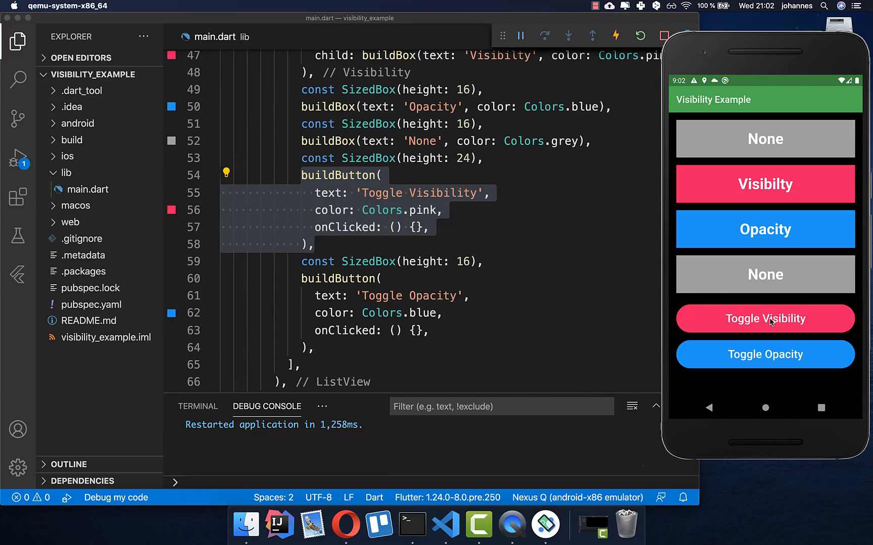
mouse_move(531, 240)
type("=> ")
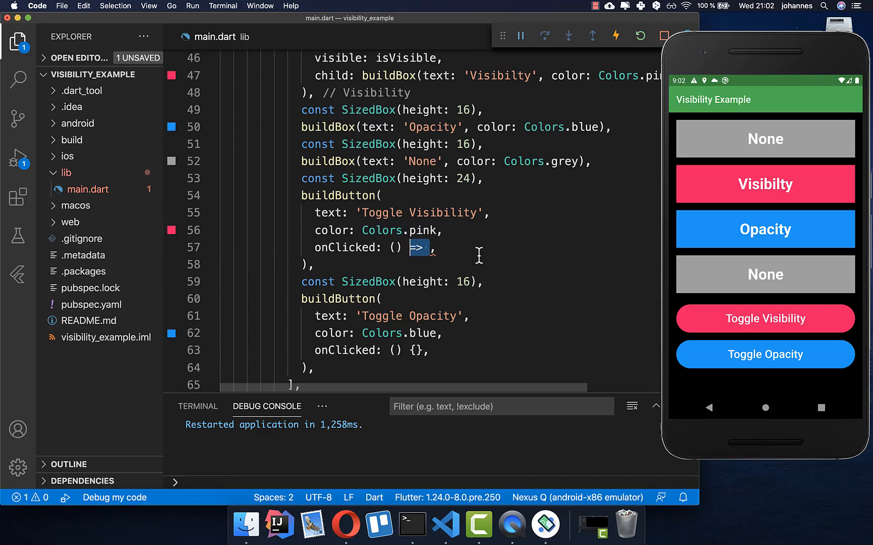
Set the Toggle Visibility handler to setState(() => isVisible = !isVisible).
type("isVisible = !isVisible")
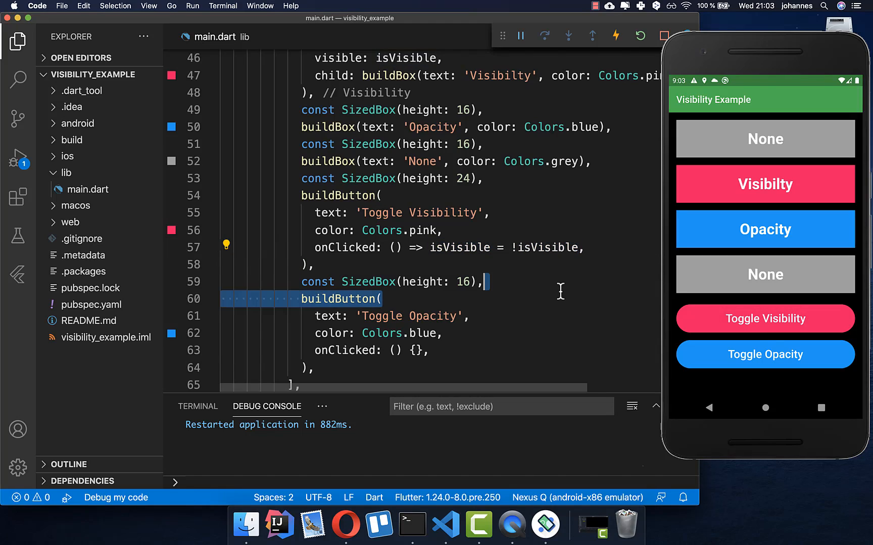
type("setState(() =>")
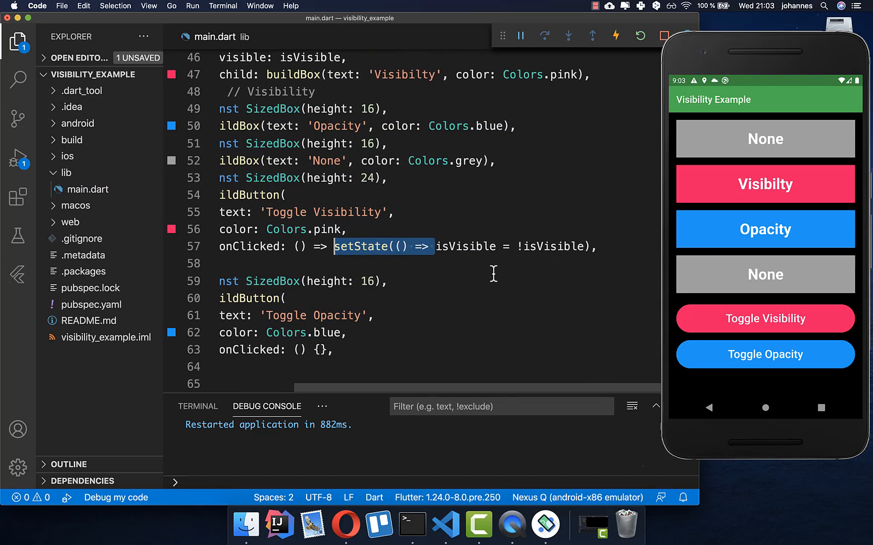
Toggle the pink Visibilty box hidden, shown, then hidden again in the emulator app.
left_click(639, 36)
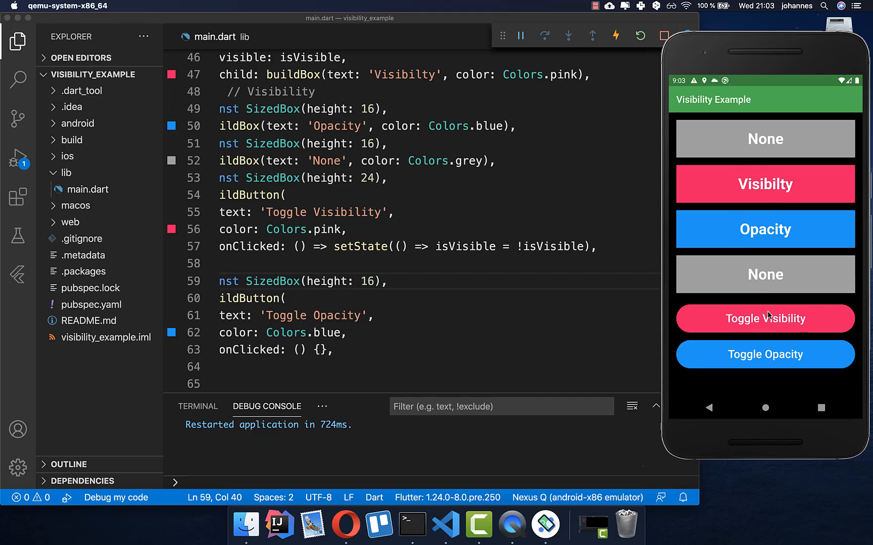
left_click(765, 318)
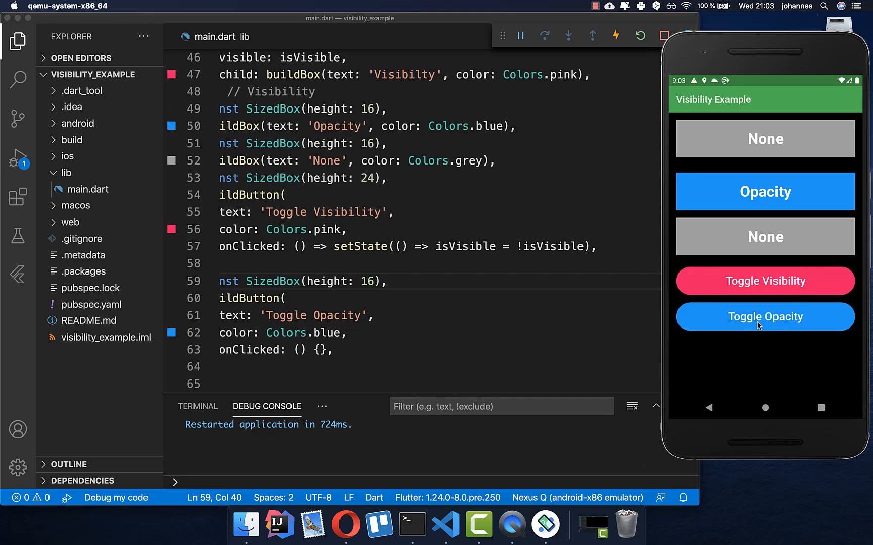
mouse_move(763, 296)
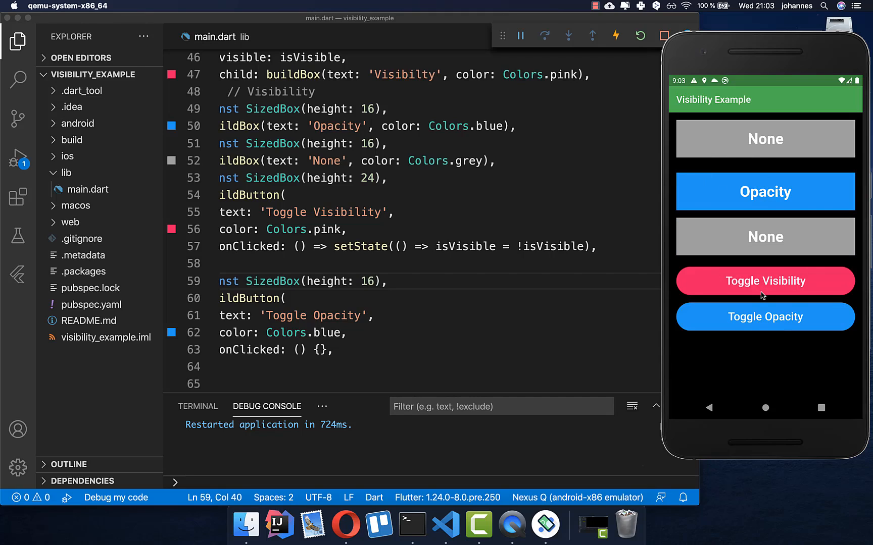
left_click(764, 280)
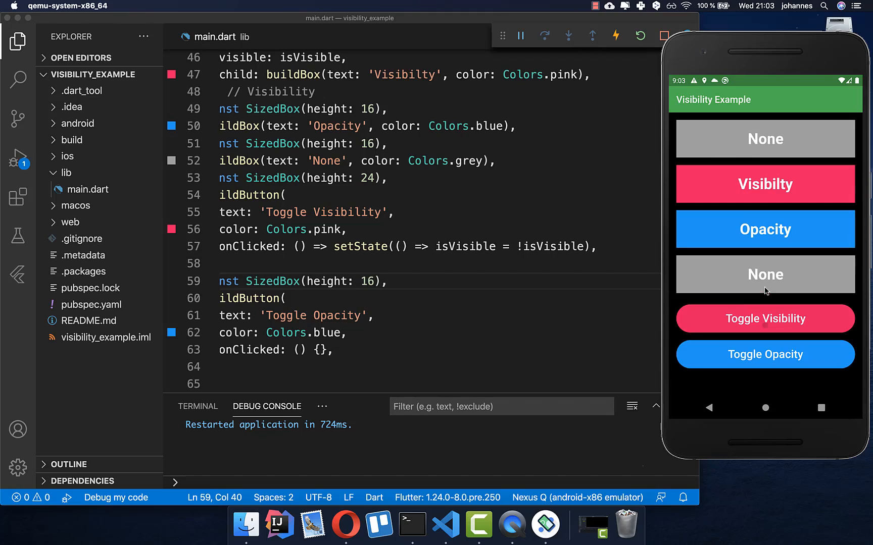
left_click(765, 318)
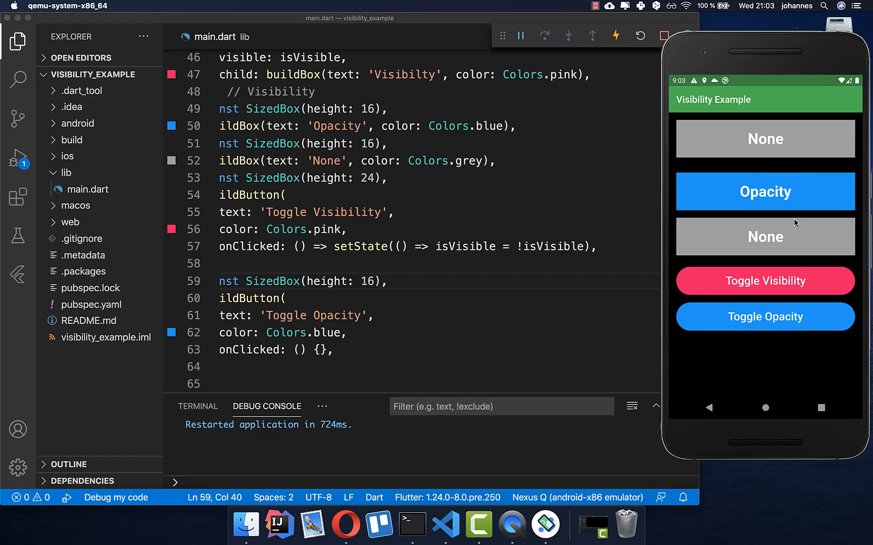
mouse_move(743, 167)
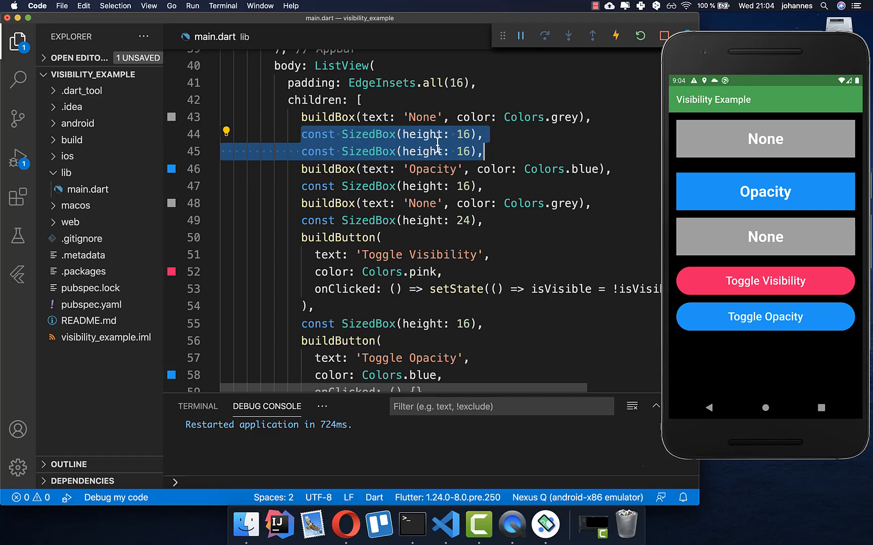
mouse_move(746, 177)
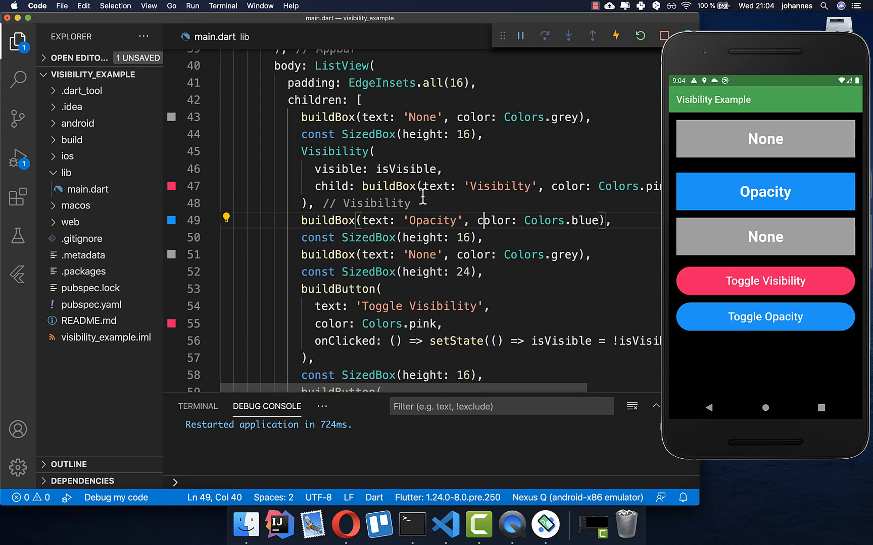
Wrap the Visibilty buildBox in a Container with margin: EdgeInsets.only(bottom: 16).
left_click(394, 186)
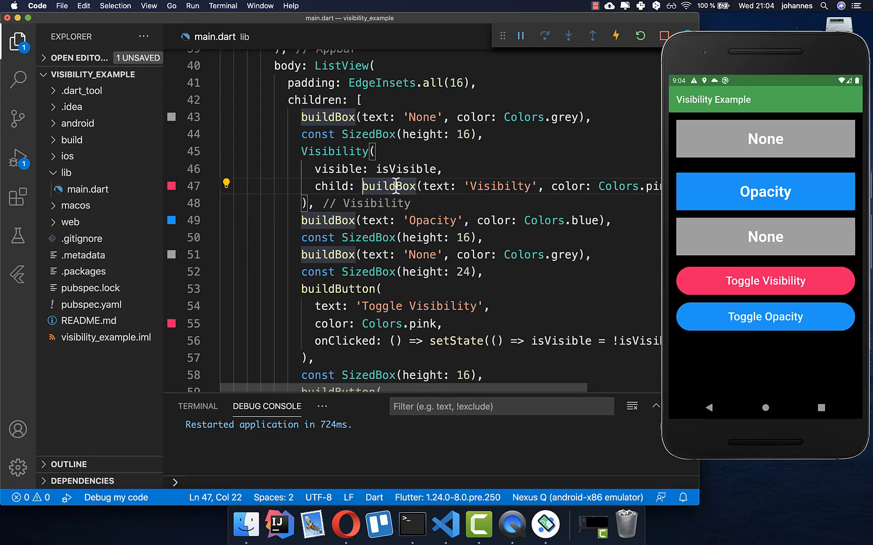
left_click(225, 185)
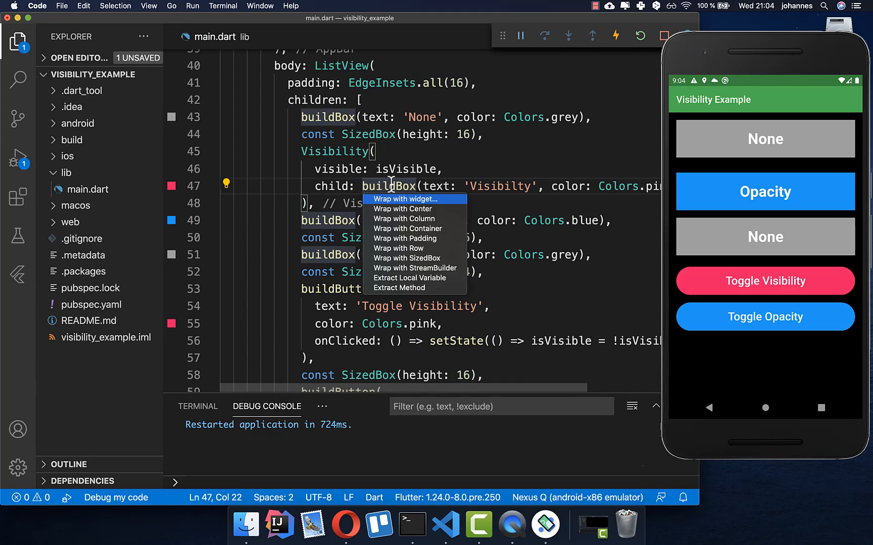
left_click(406, 199)
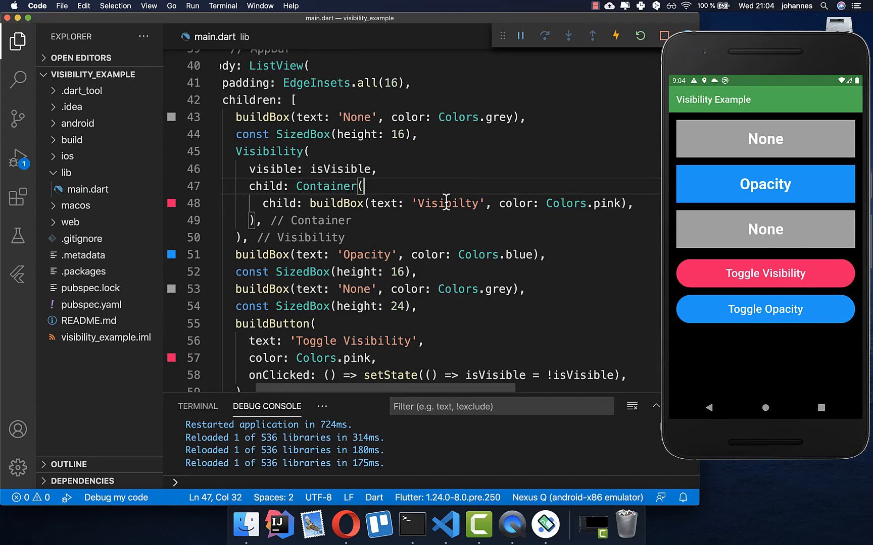
key("enter")
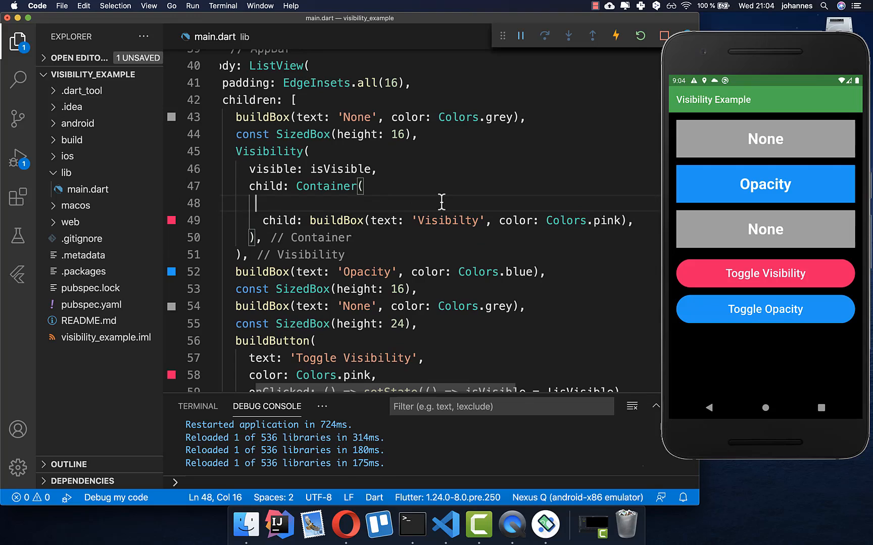
type("margin: EdgeInsets.only(bottom: 16),")
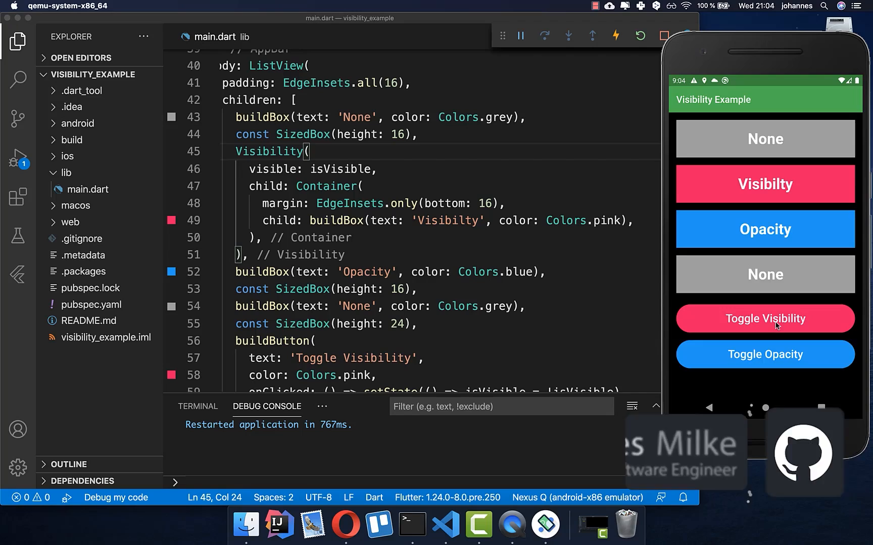
Hide the pink Visibilty box and confirm the remaining boxes close up evenly.
left_click(764, 319)
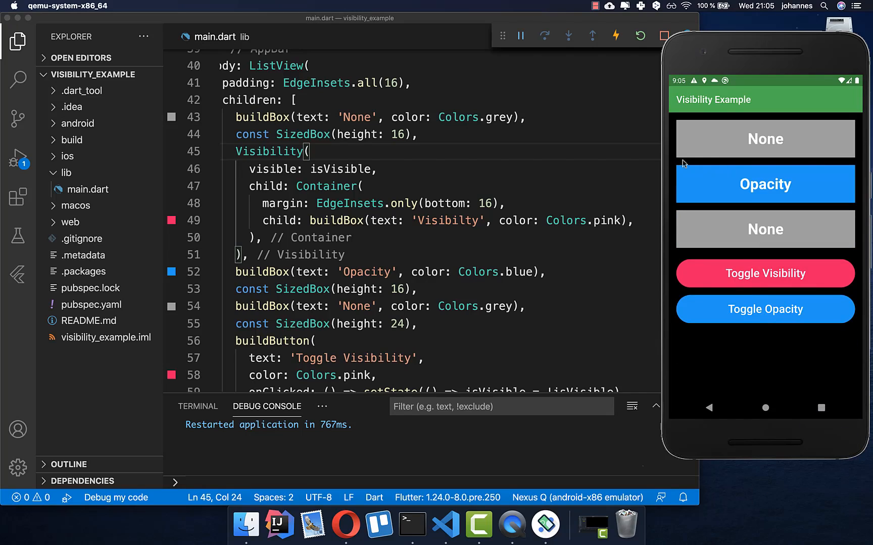
mouse_move(779, 181)
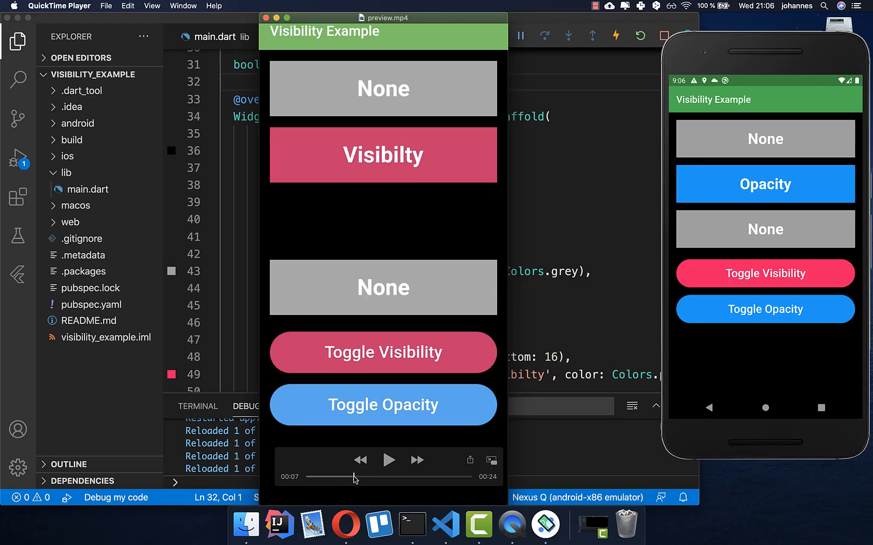
mouse_move(437, 252)
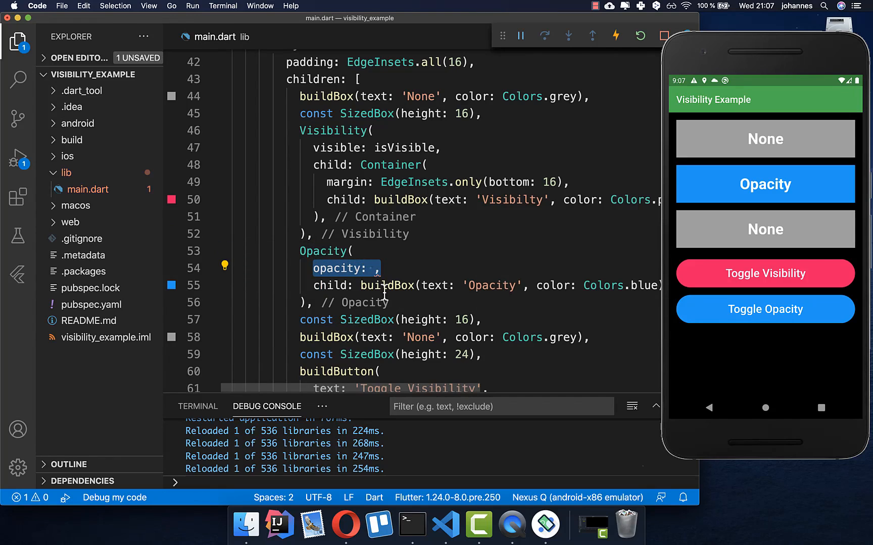
Set opacity to isTransparent ? 0 : 1 and make Toggle Opacity flip isTransparent.
type("isTransparent ? 0")
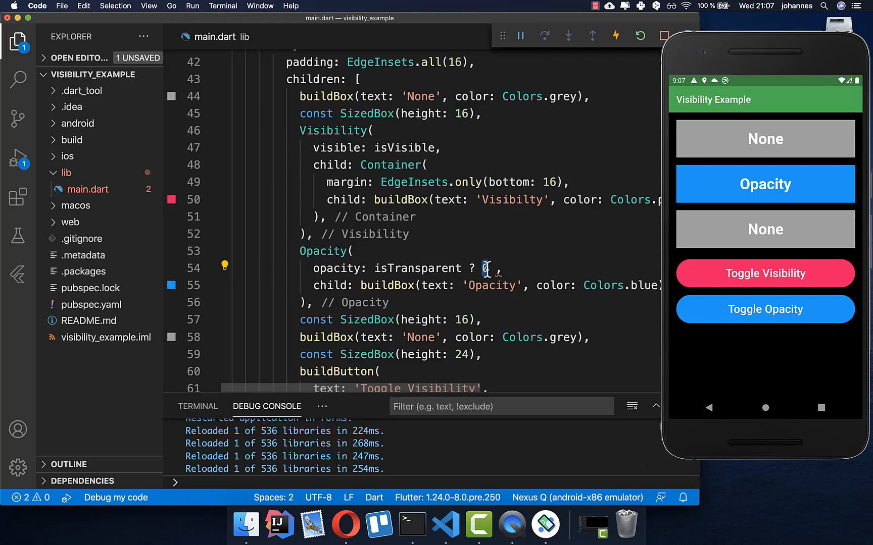
mouse_move(417, 268)
type(": 1")
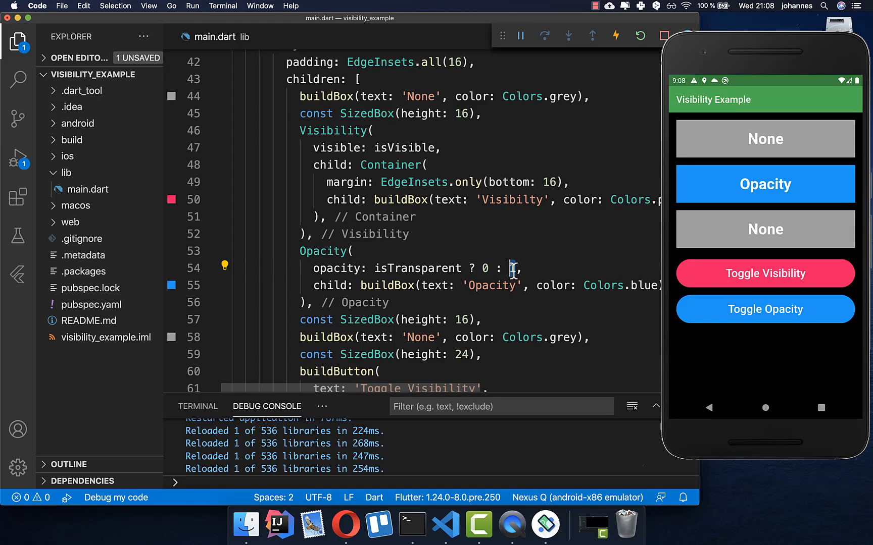
double_click(418, 210)
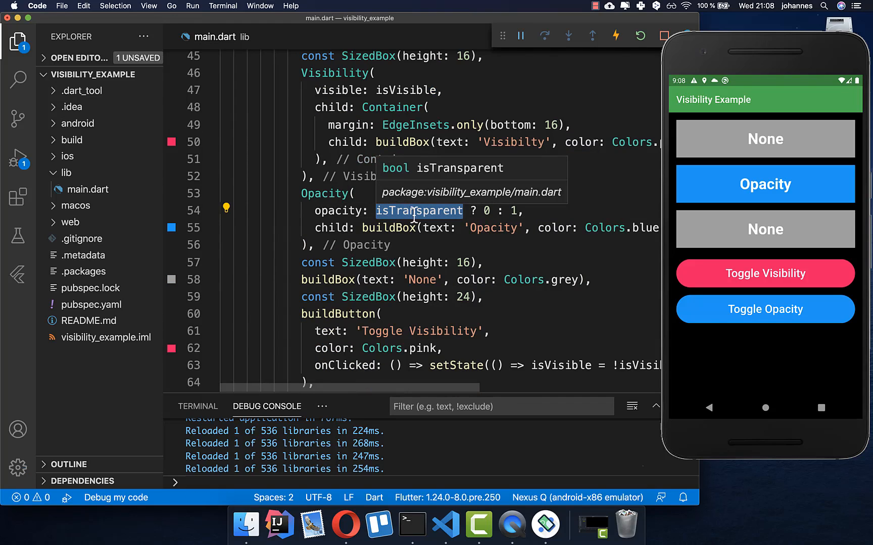
scroll("down", 3)
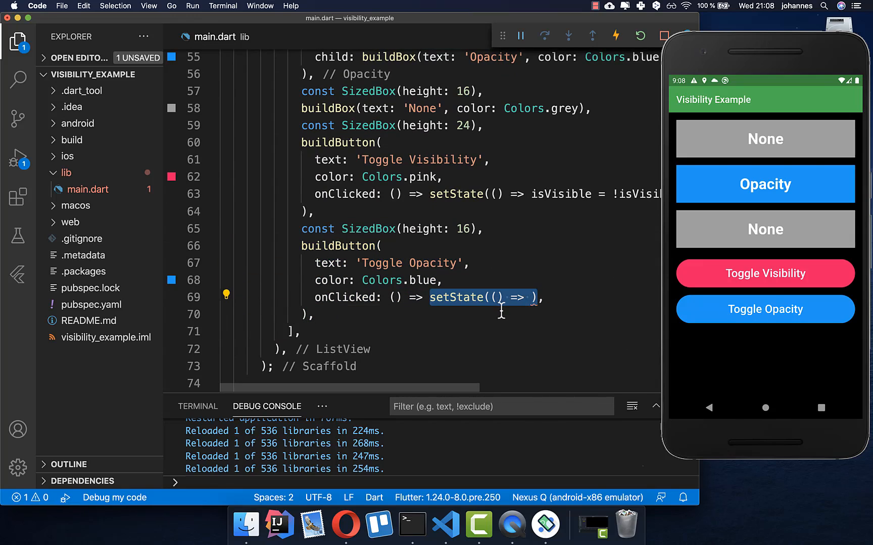
type("isTransparent = !isTransparent")
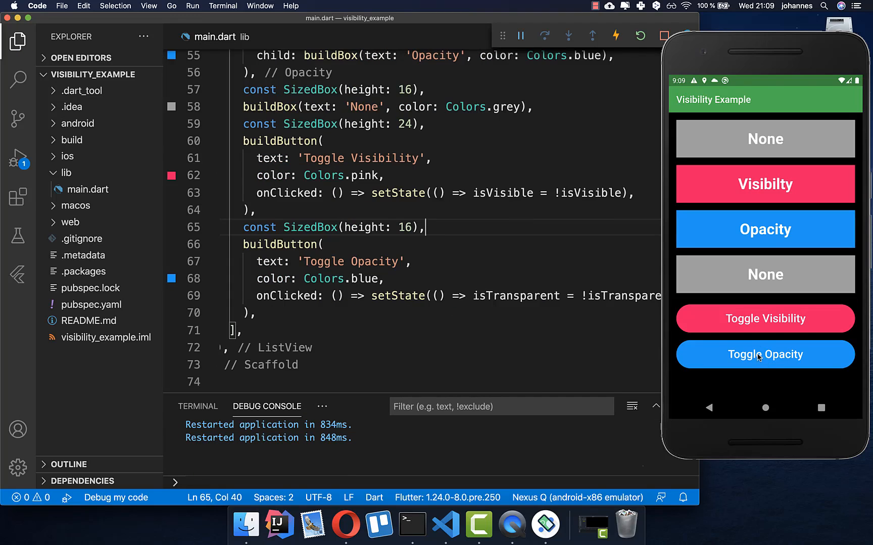
Make the Opacity box transparent, then hide the Visibilty box entirely.
left_click(765, 355)
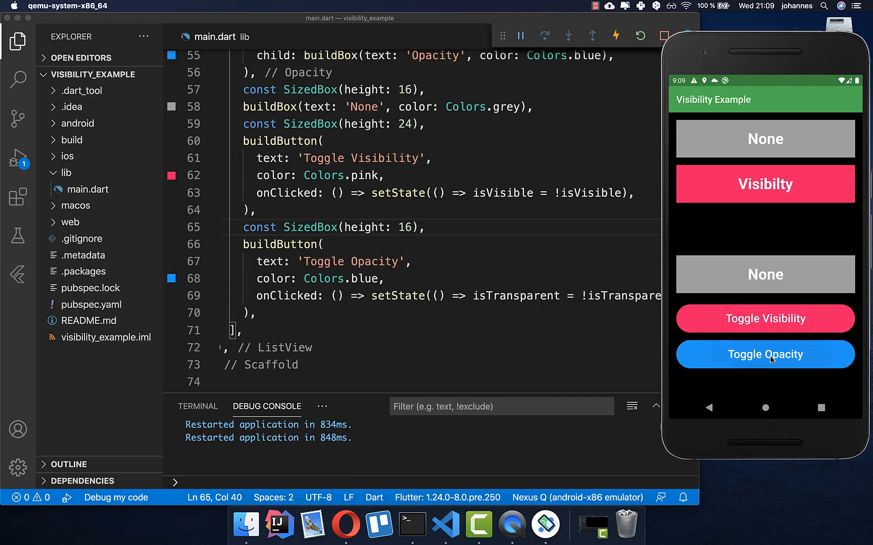
mouse_move(813, 220)
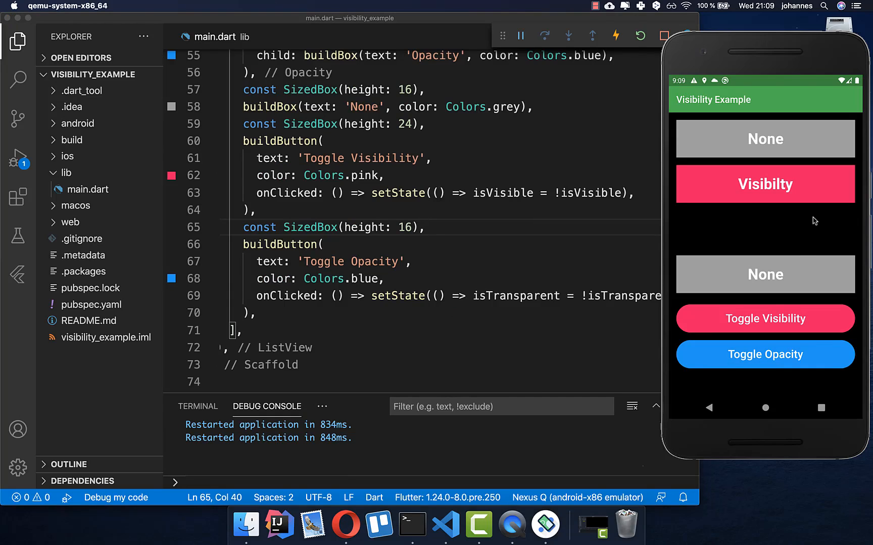
mouse_move(852, 242)
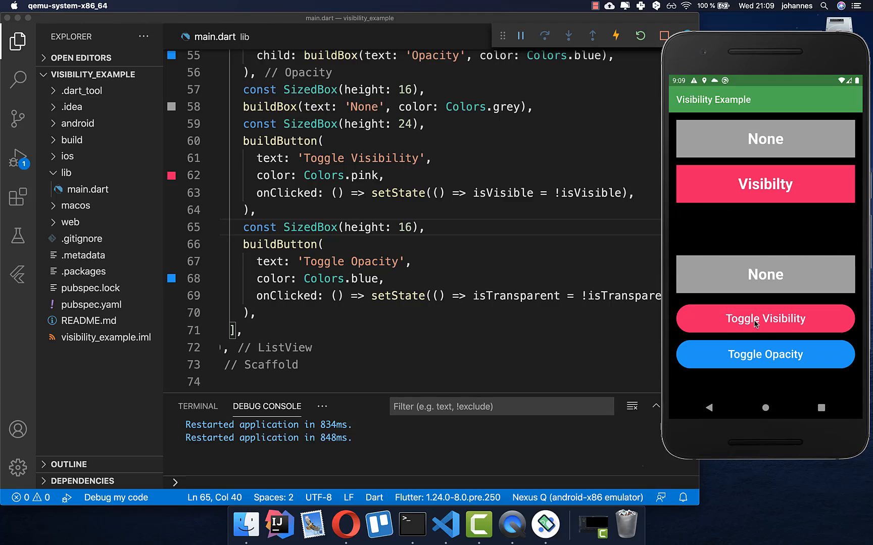
left_click(764, 319)
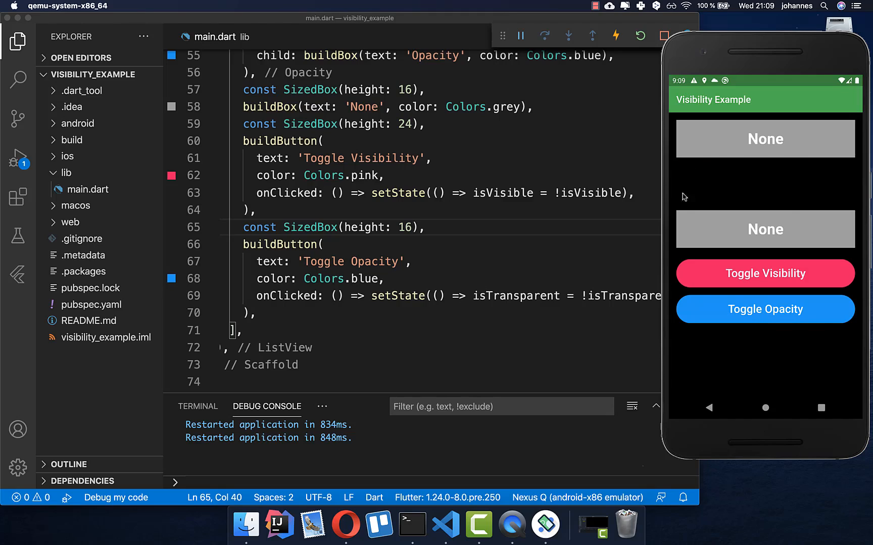
mouse_move(779, 233)
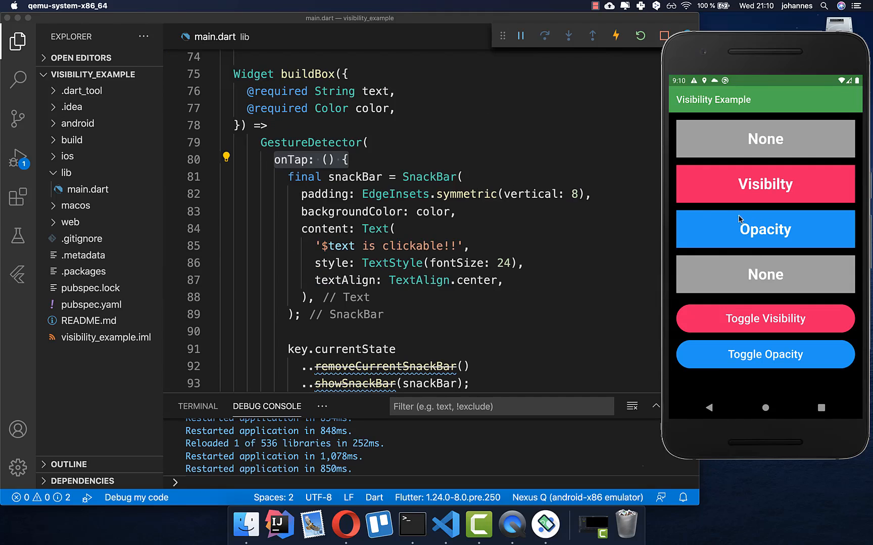
mouse_move(765, 216)
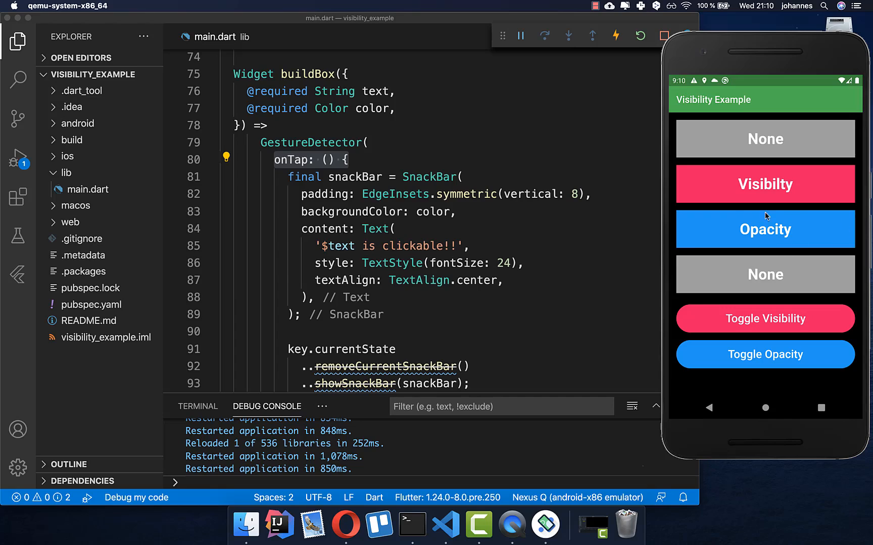
mouse_move(302, 327)
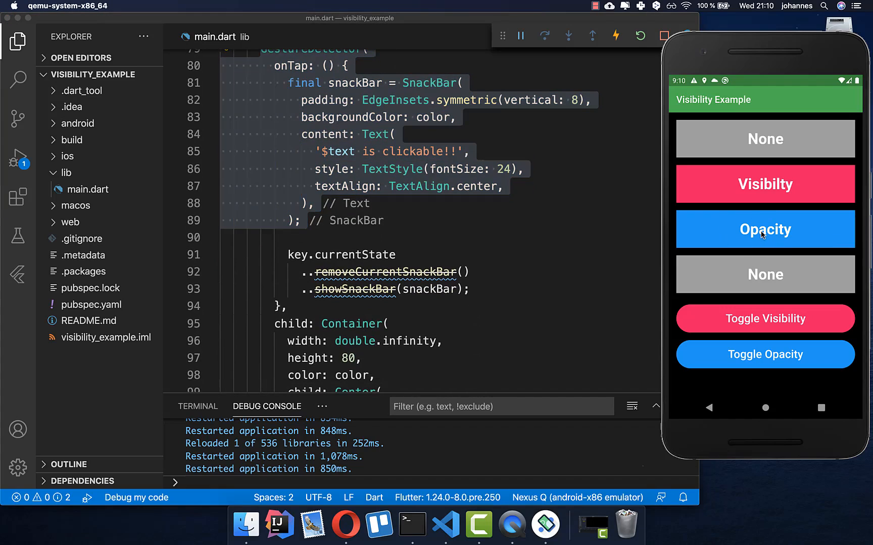
Make the Opacity box transparent and confirm tapping its empty spot still shows 'Opacity is clickable!!'.
left_click(765, 229)
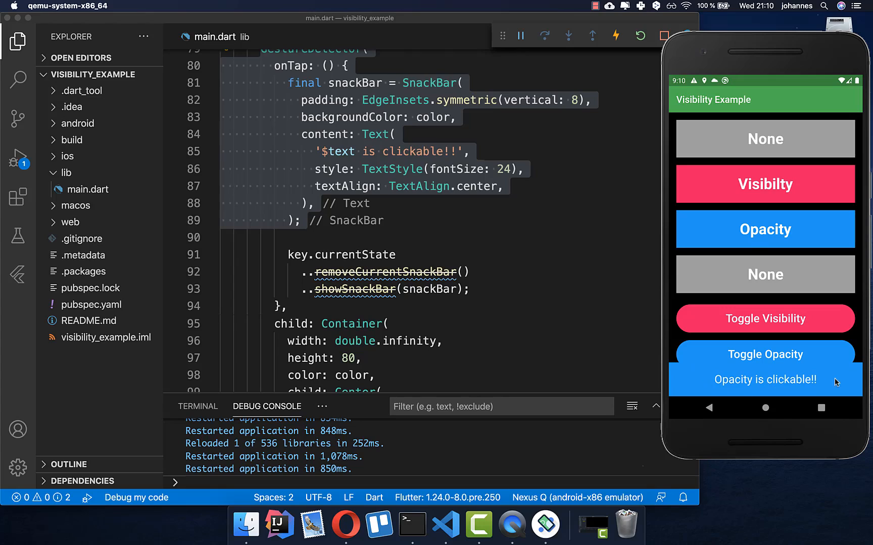
left_click(764, 354)
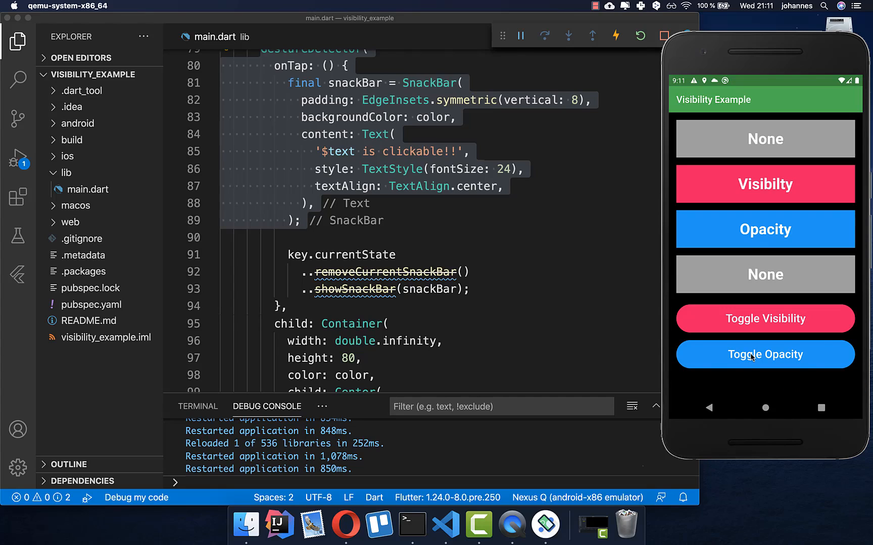
left_click(765, 354)
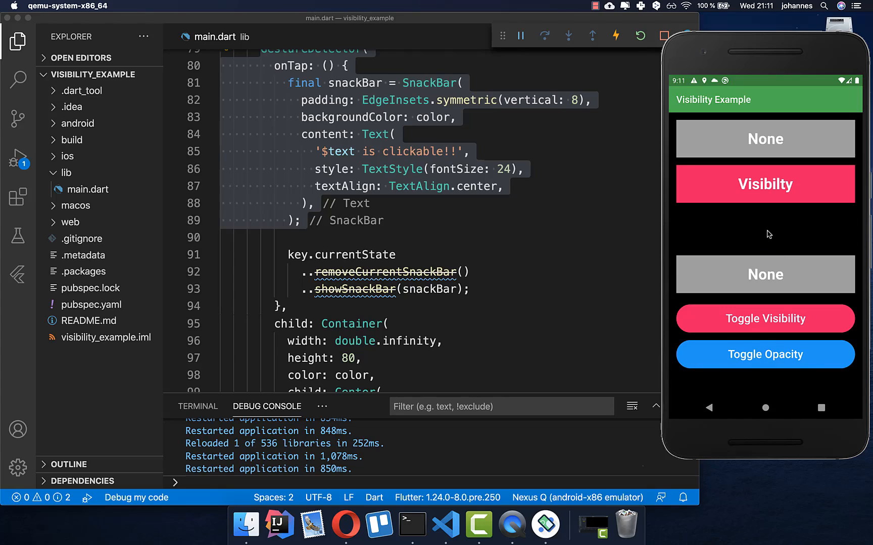
left_click(764, 354)
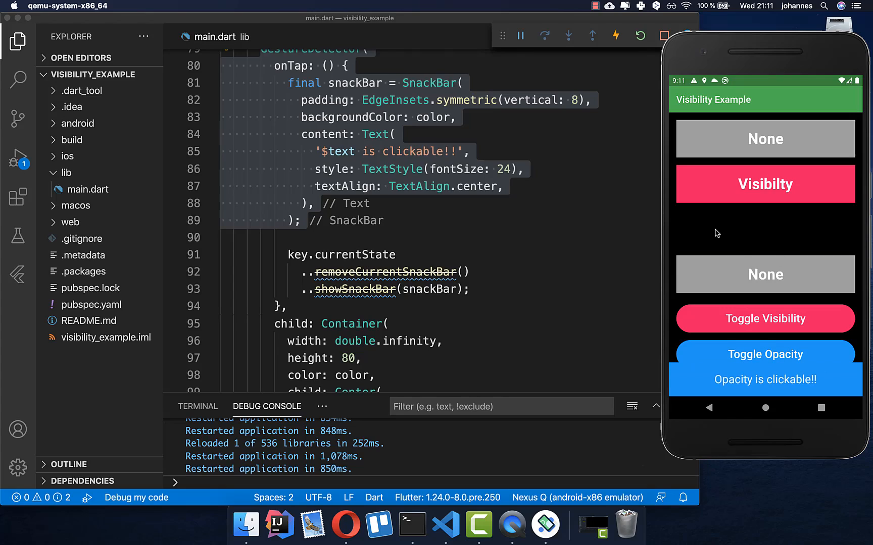
mouse_move(828, 231)
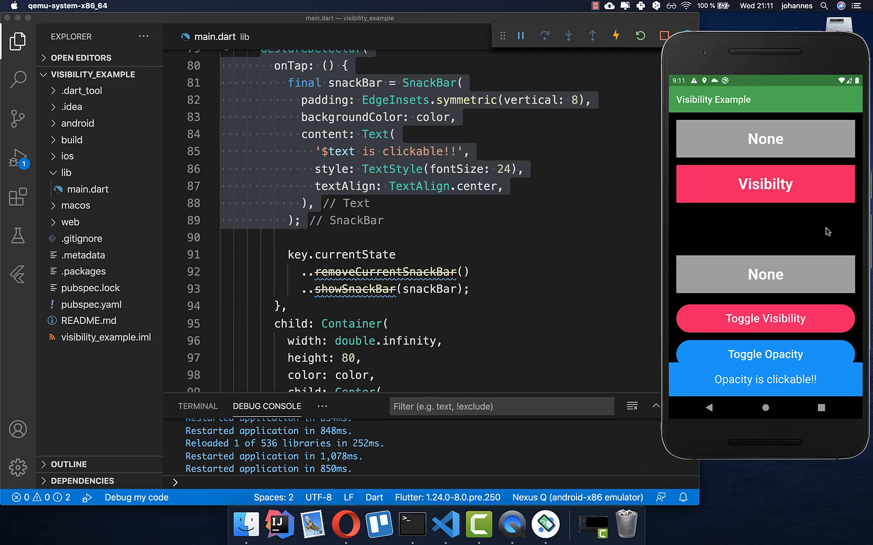
mouse_move(817, 228)
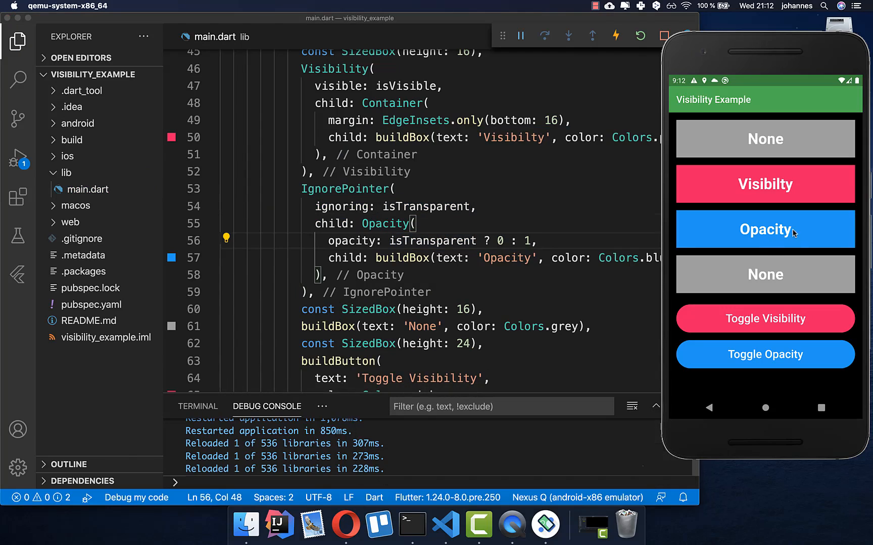
Make the Opacity box transparent again after wrapping it in IgnorePointer(ignoring: isTransparent).
left_click(765, 228)
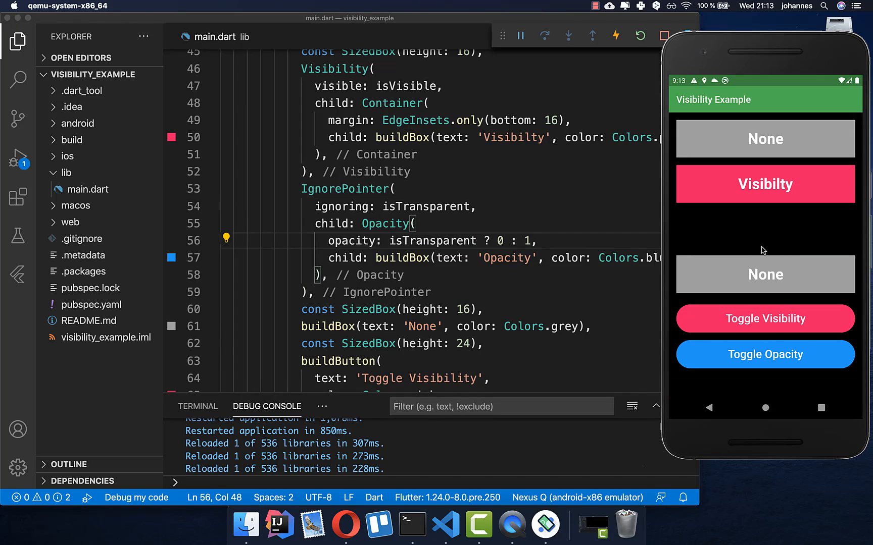
mouse_move(829, 231)
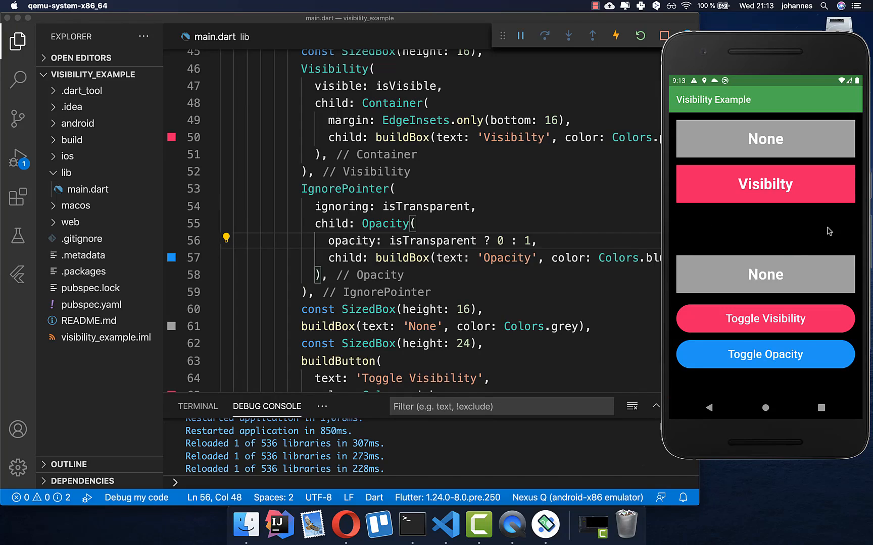